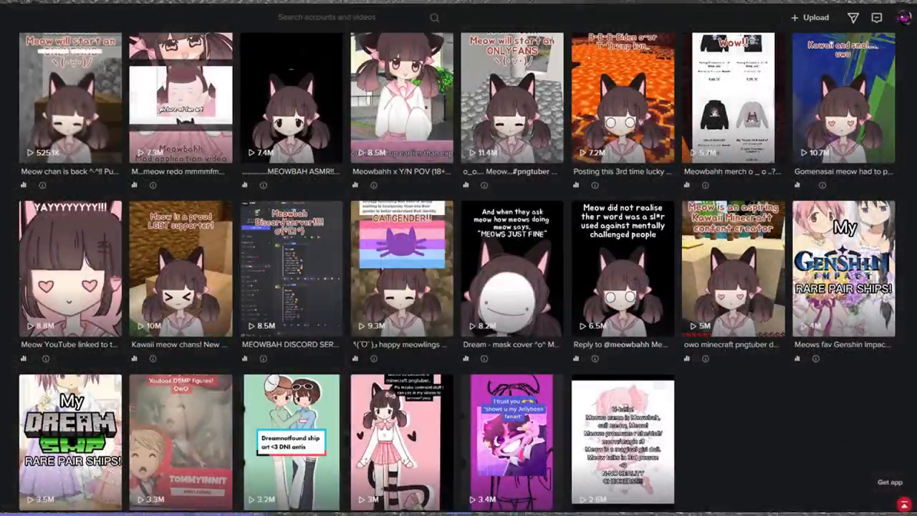
Step: Switch from the TikTok video grid to Discord's general text channel
left_click(290, 441)
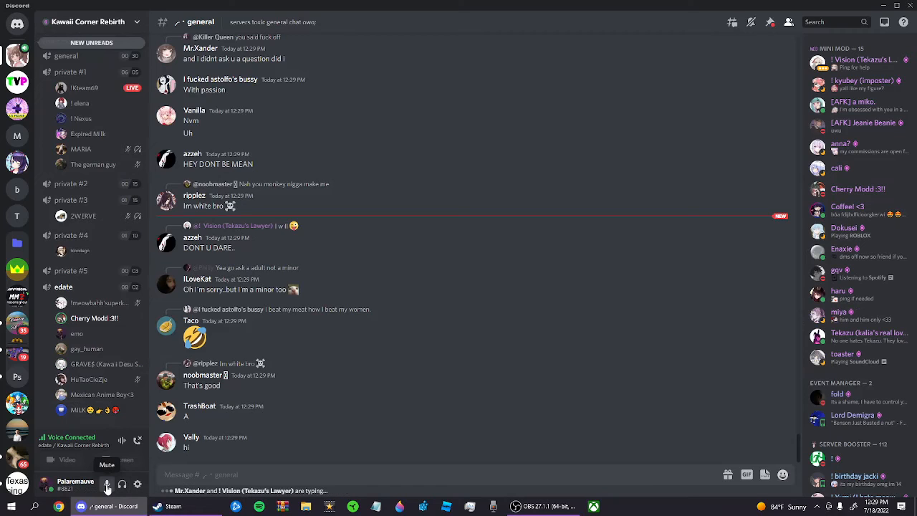
Step: Reply "Did you know you're fatherless" to the sticker message in general chat
scroll("down", 3)
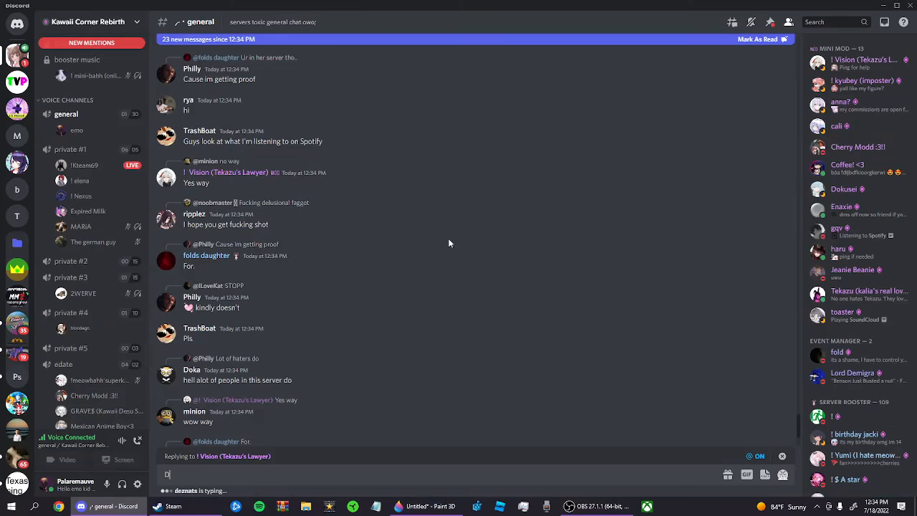
type("Did you kn")
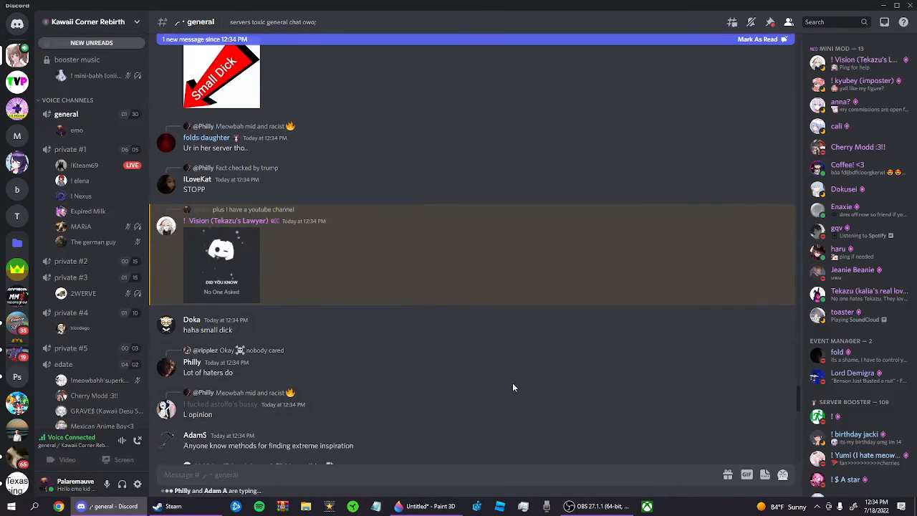
scroll("down", 3)
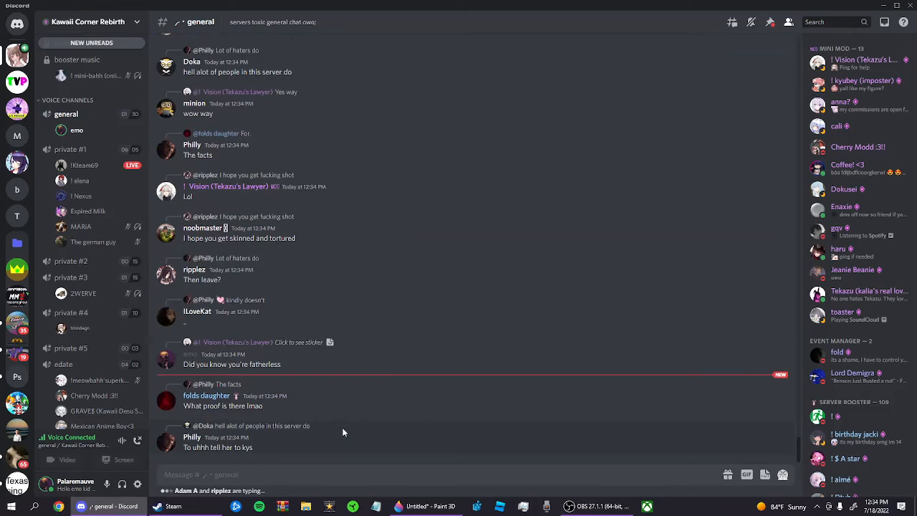
mouse_move(339, 411)
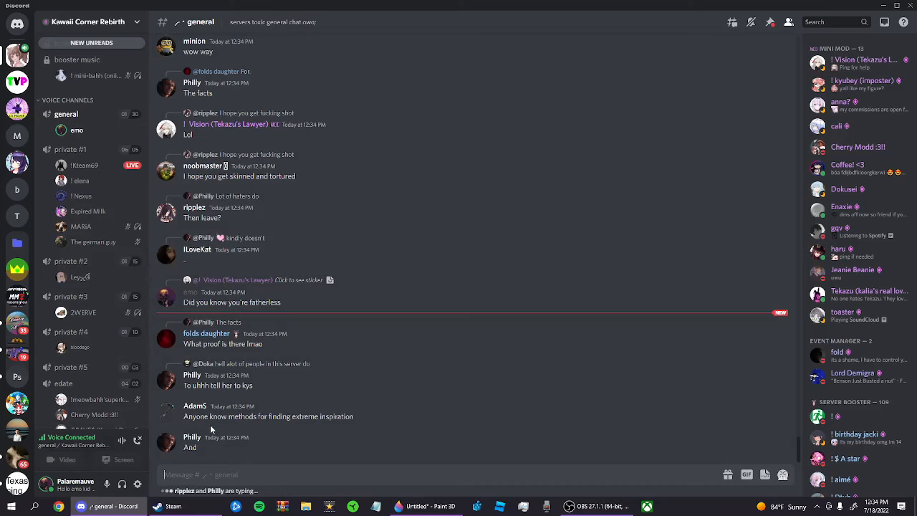
mouse_move(243, 436)
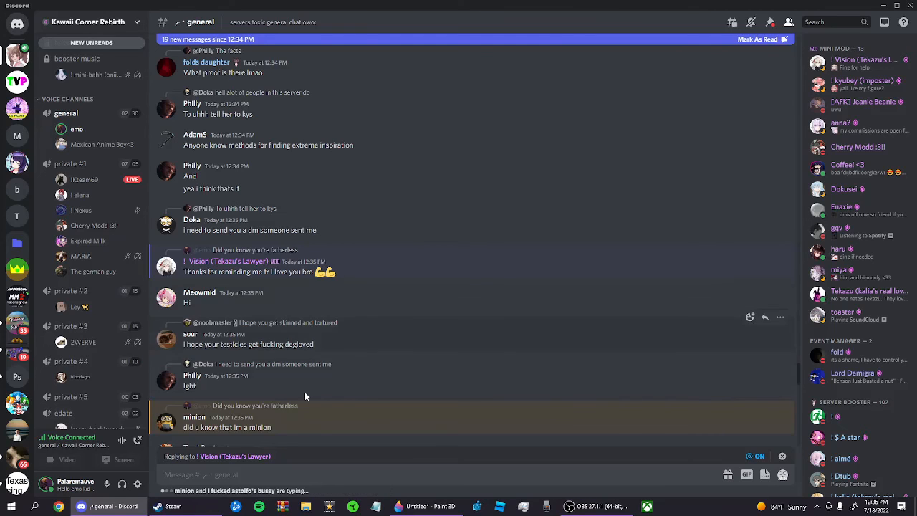
Step: Send "Umm I'm a minor and bruh moment" in the general chat
type("Um")
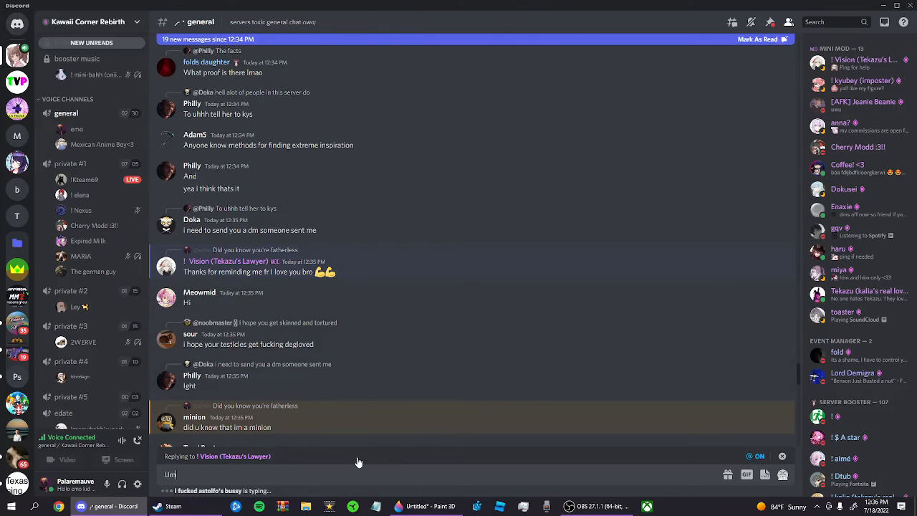
type("mm I'm a minor ans b")
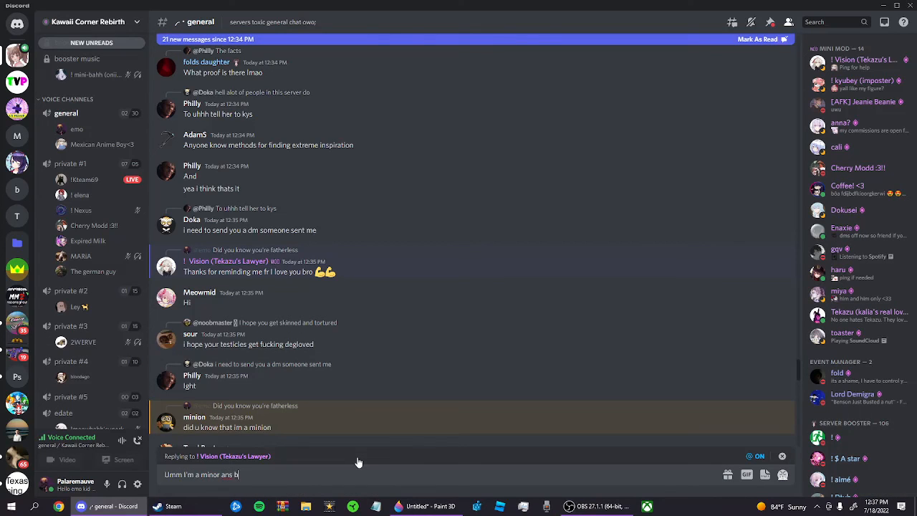
type("and bruh mo")
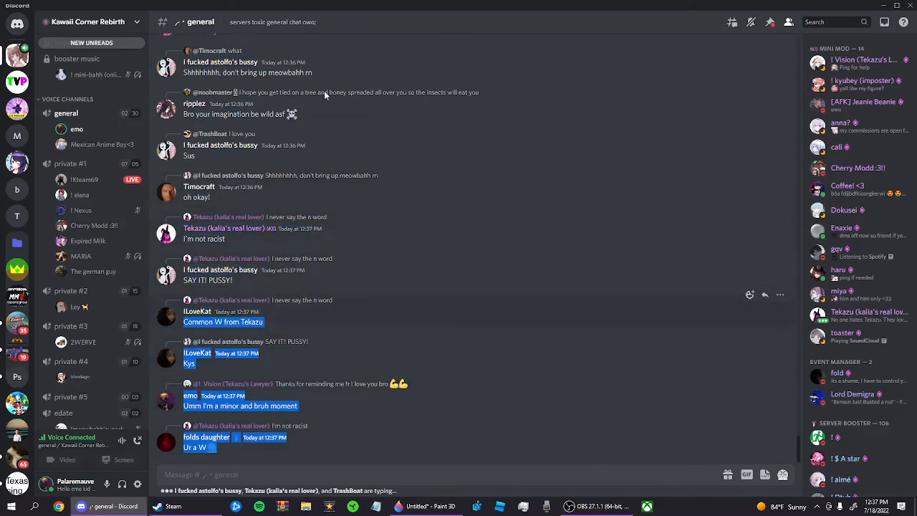
scroll("down", 3)
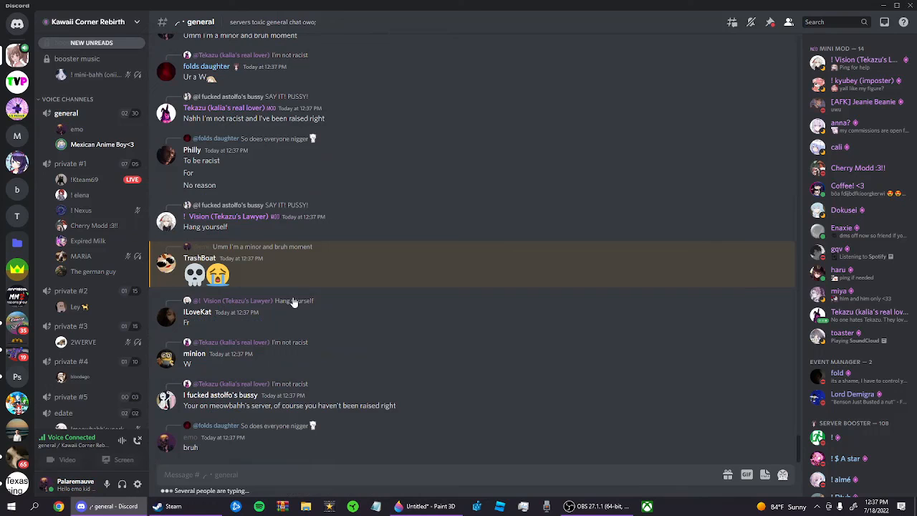
scroll("down", 3)
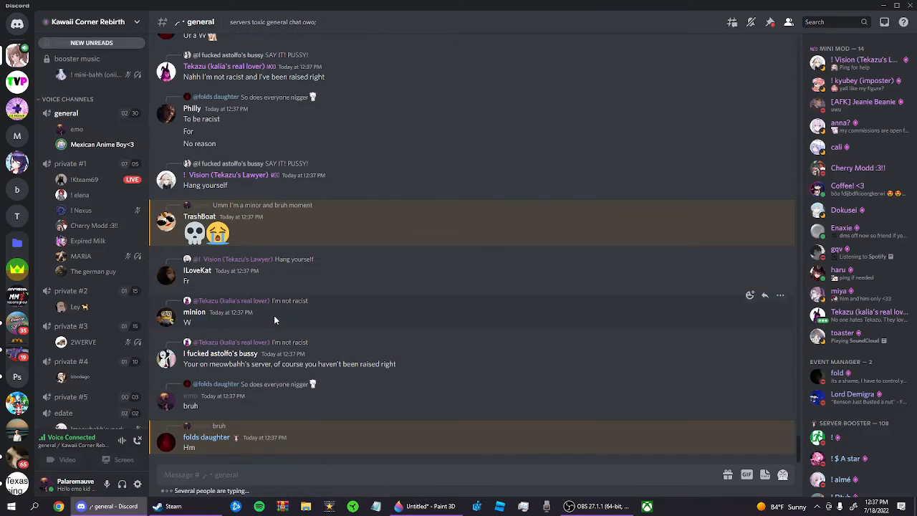
scroll("down", 3)
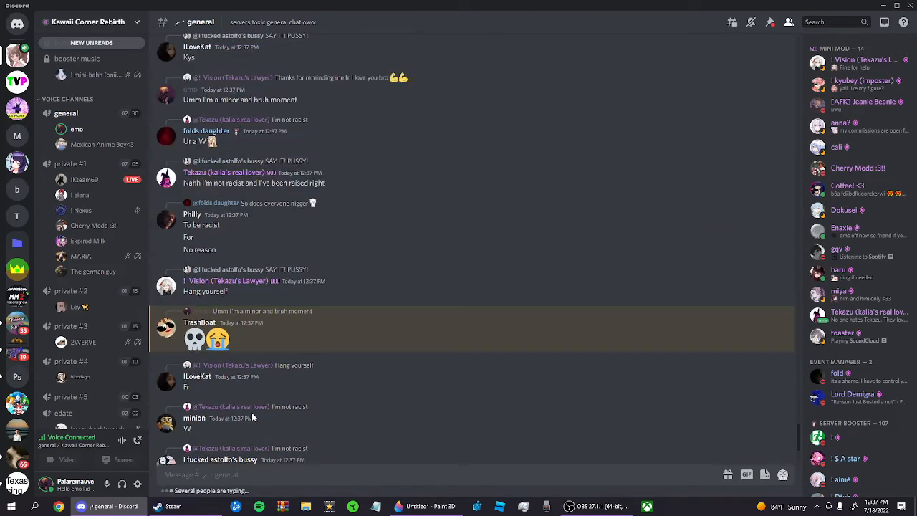
scroll("down", 3)
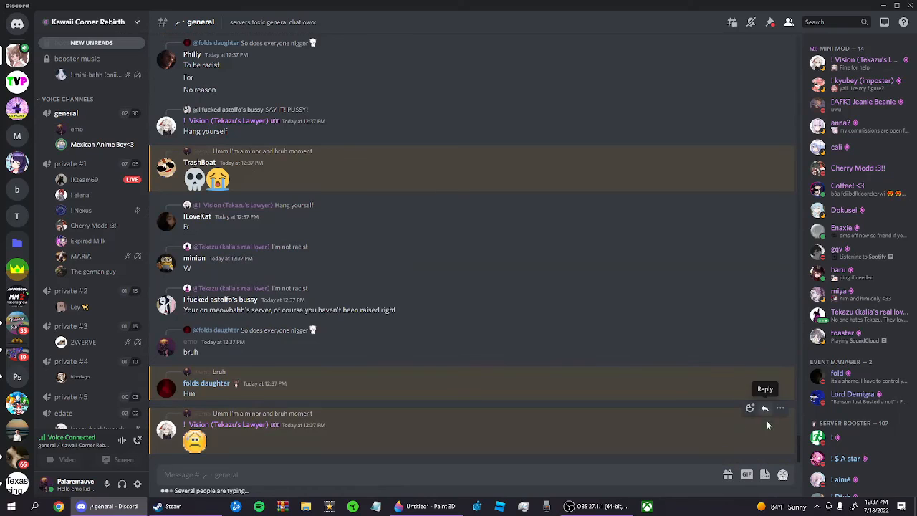
left_click(766, 408)
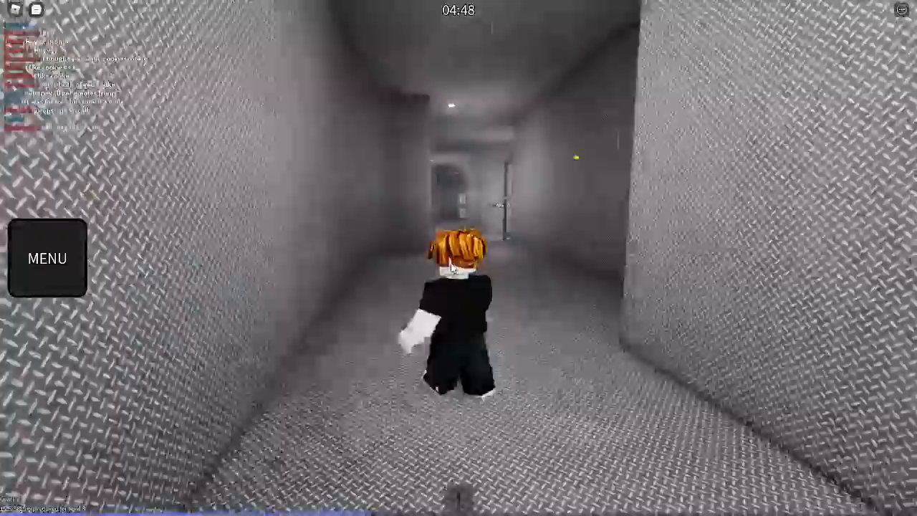
Step: Walk the Roblox avatar down the metal corridor toward the ladder
key("w")
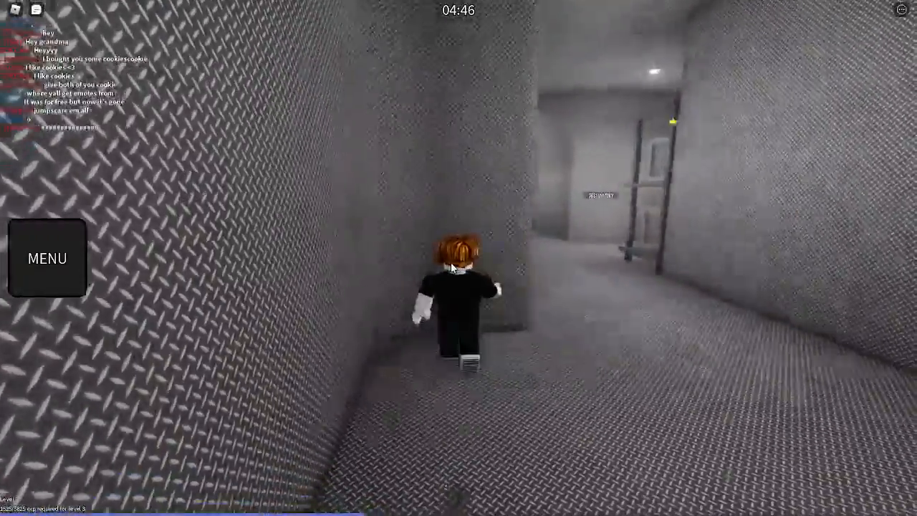